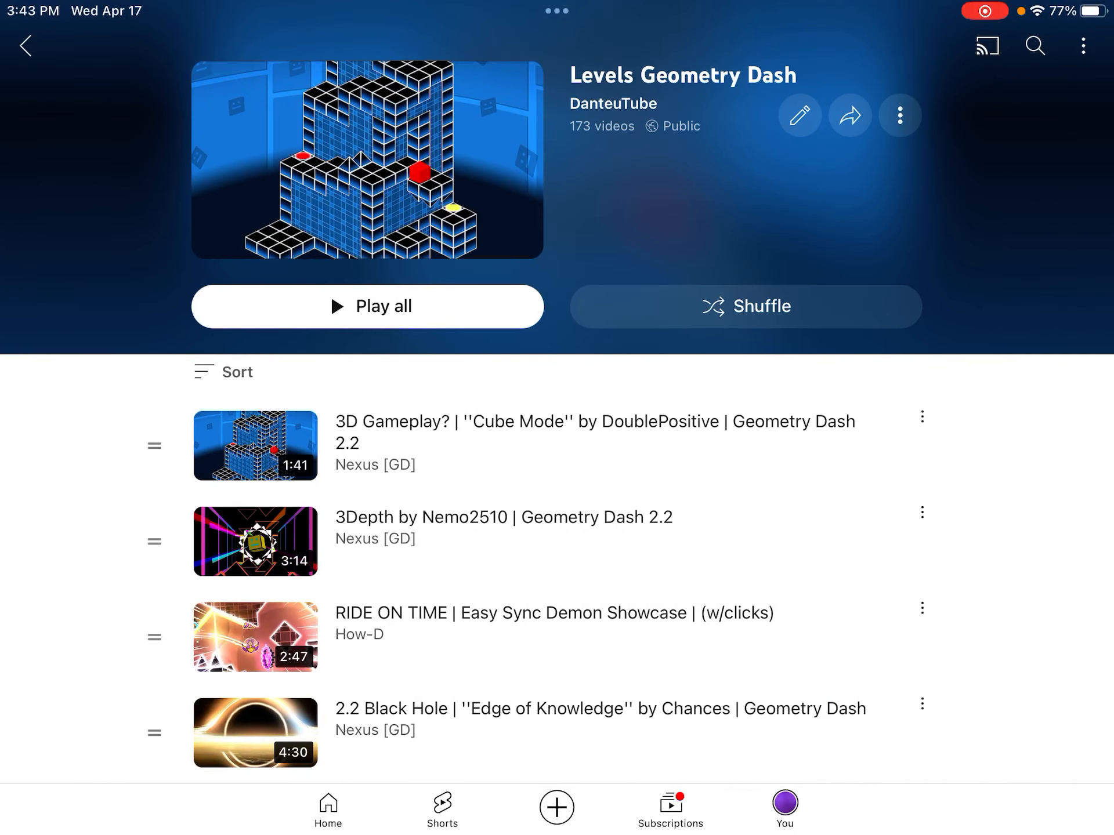
Scroll down through the videos in the Levels Geometry Dash playlist
scroll("down", 3)
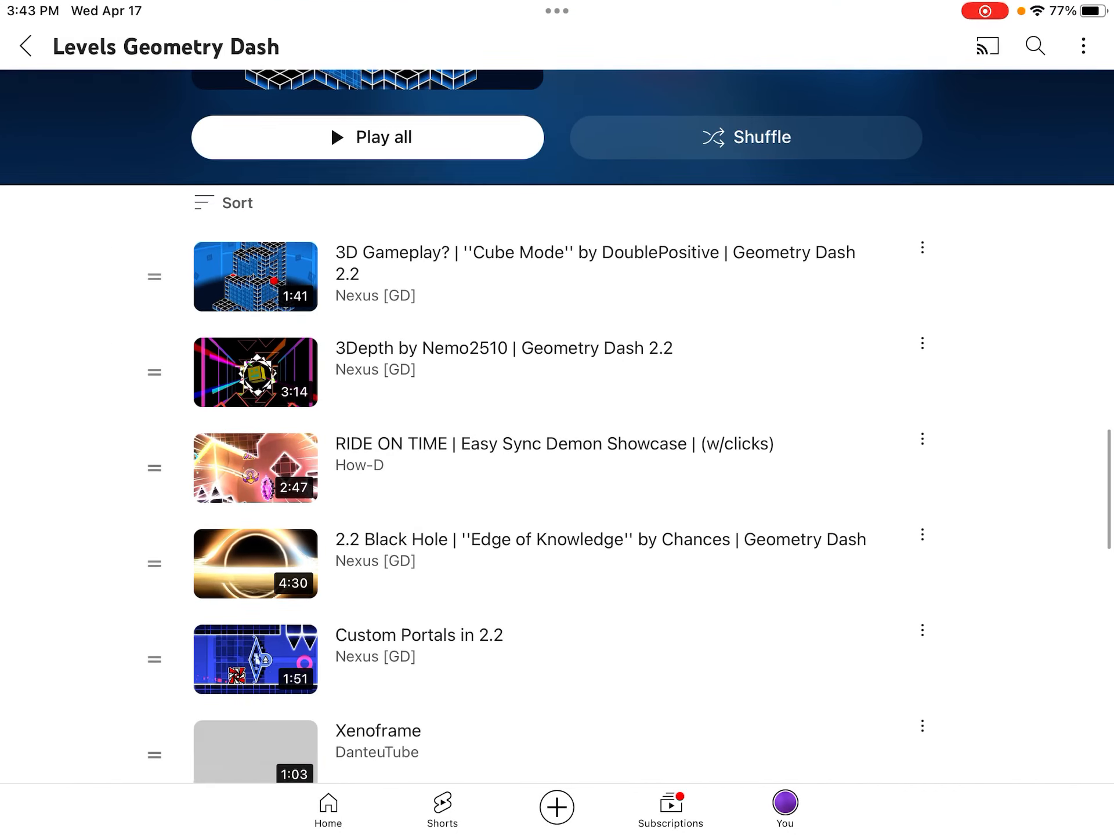
scroll("down", 3)
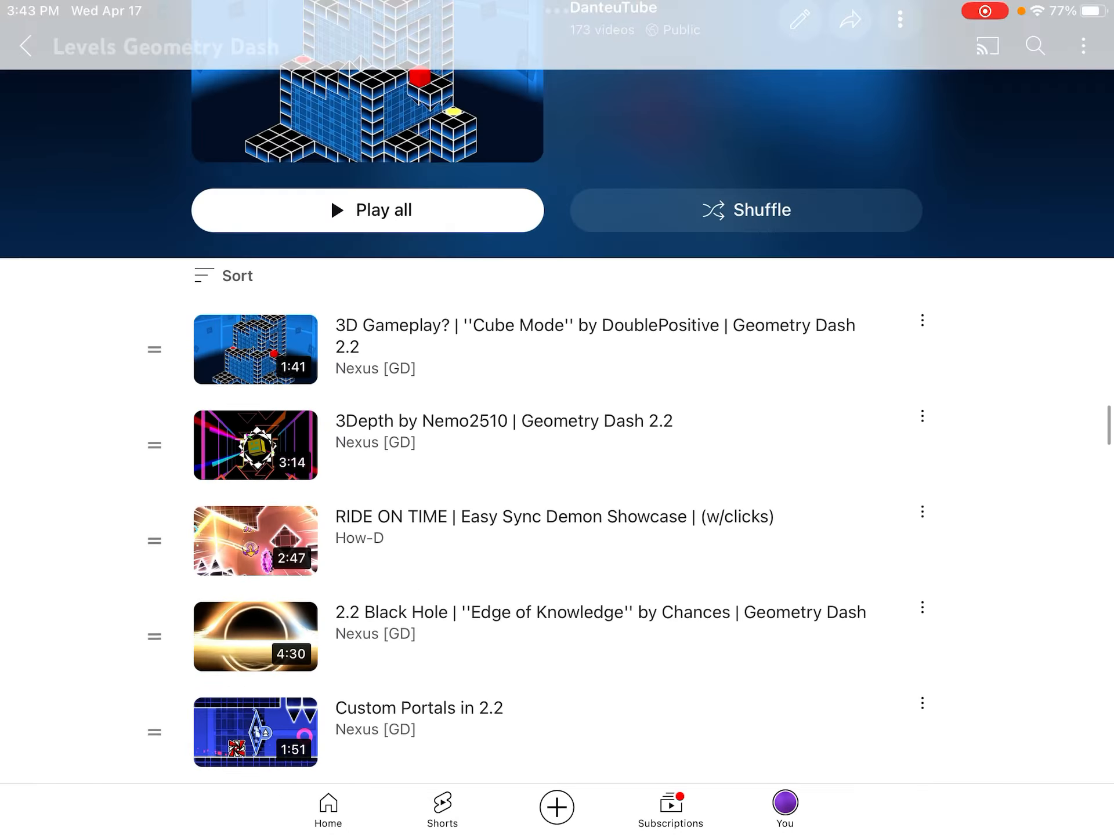
scroll("down", 3)
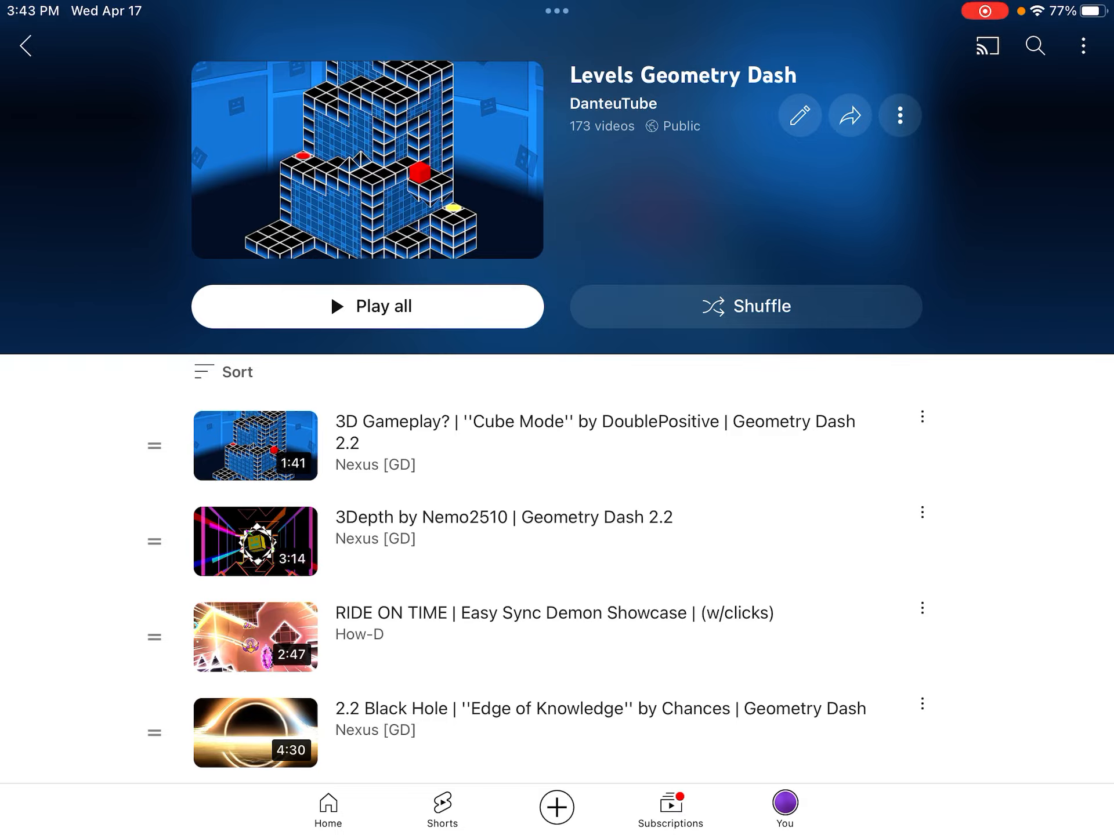
scroll("down", 3)
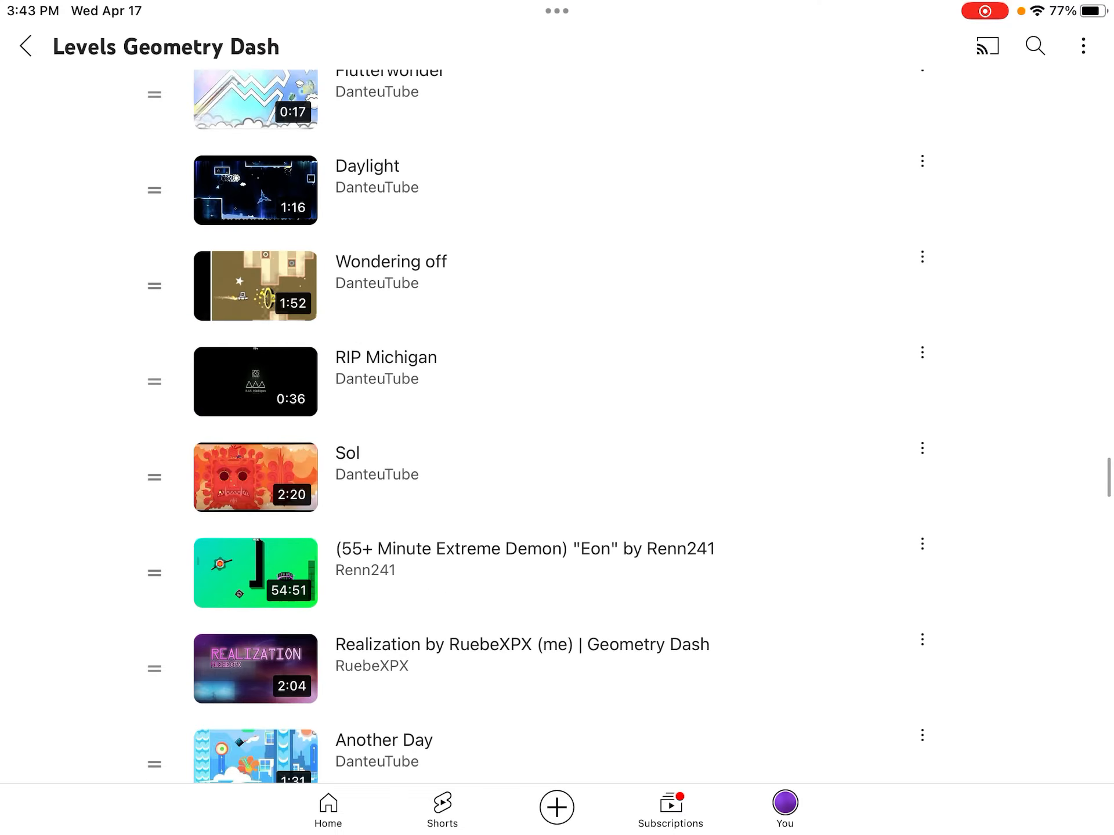
scroll("down", 3)
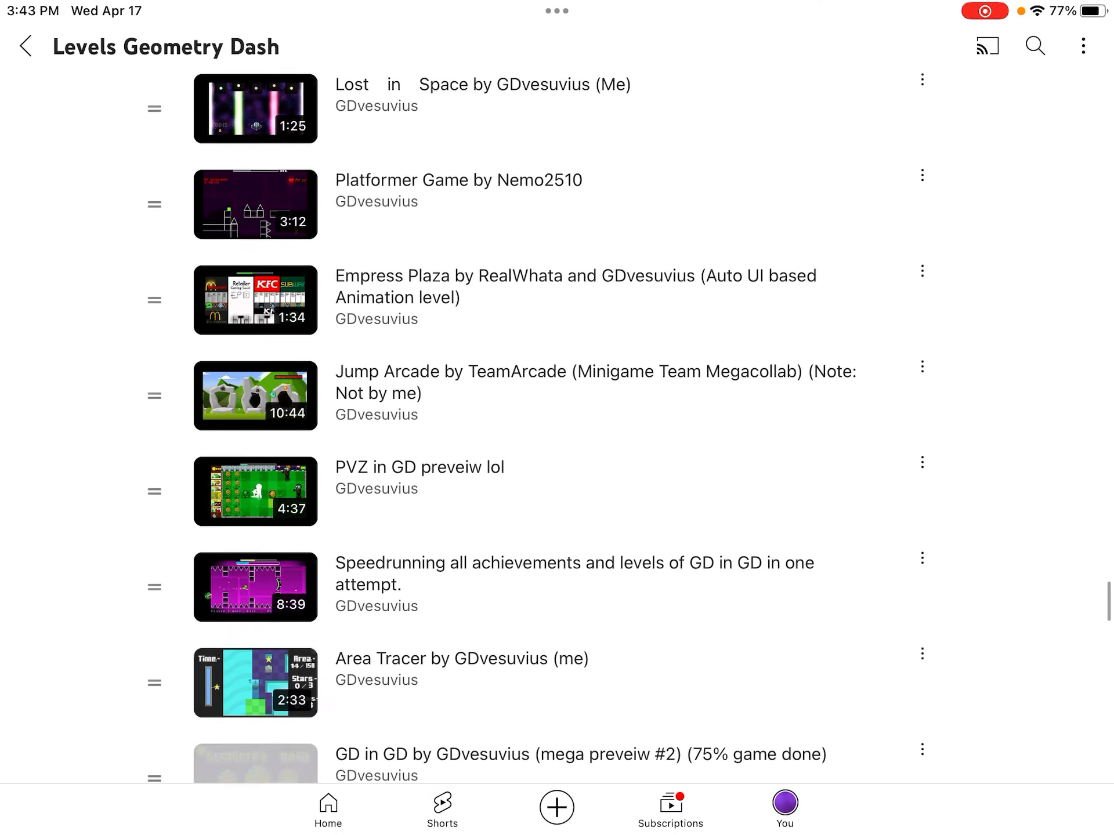
scroll("down", 3)
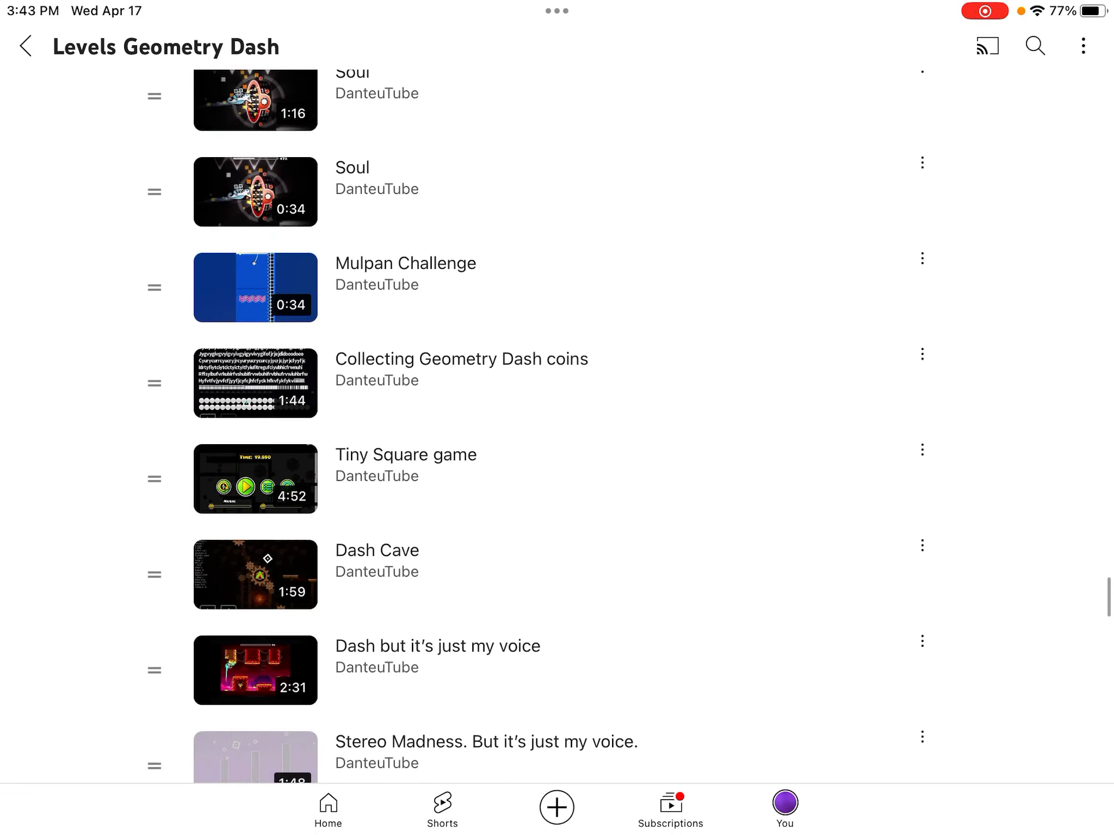
scroll("down", 3)
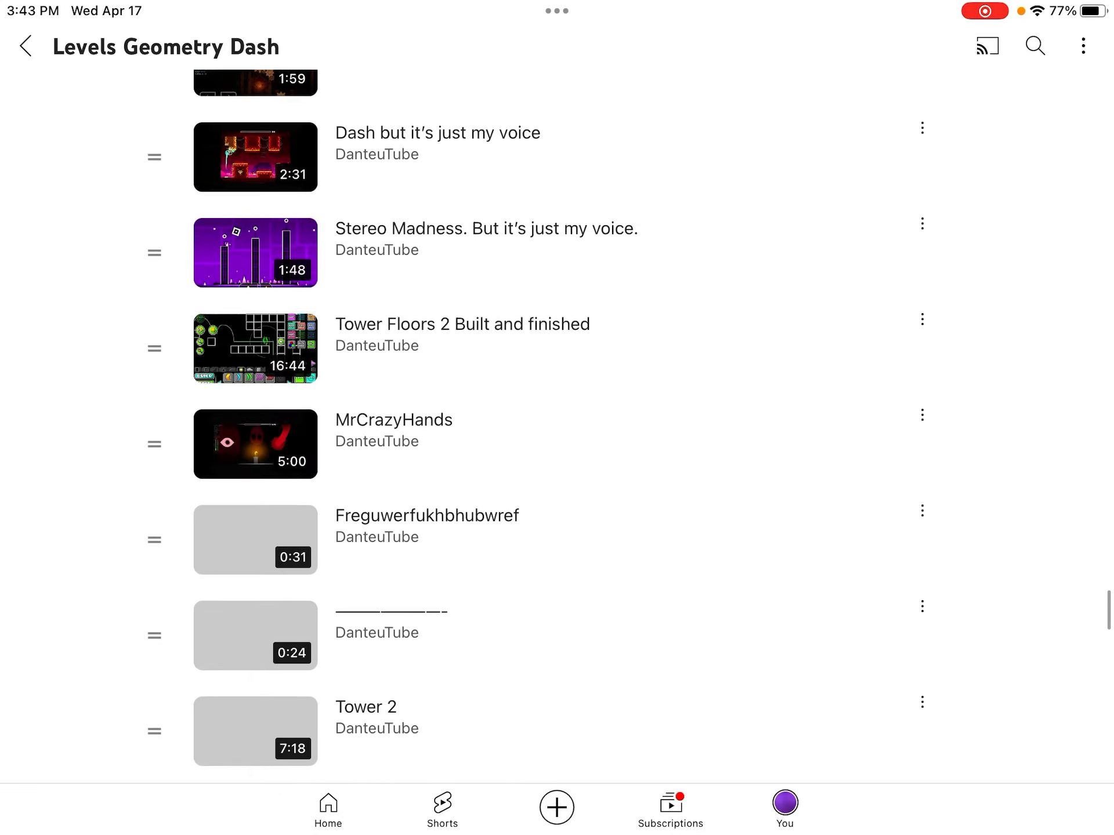
scroll("down", 3)
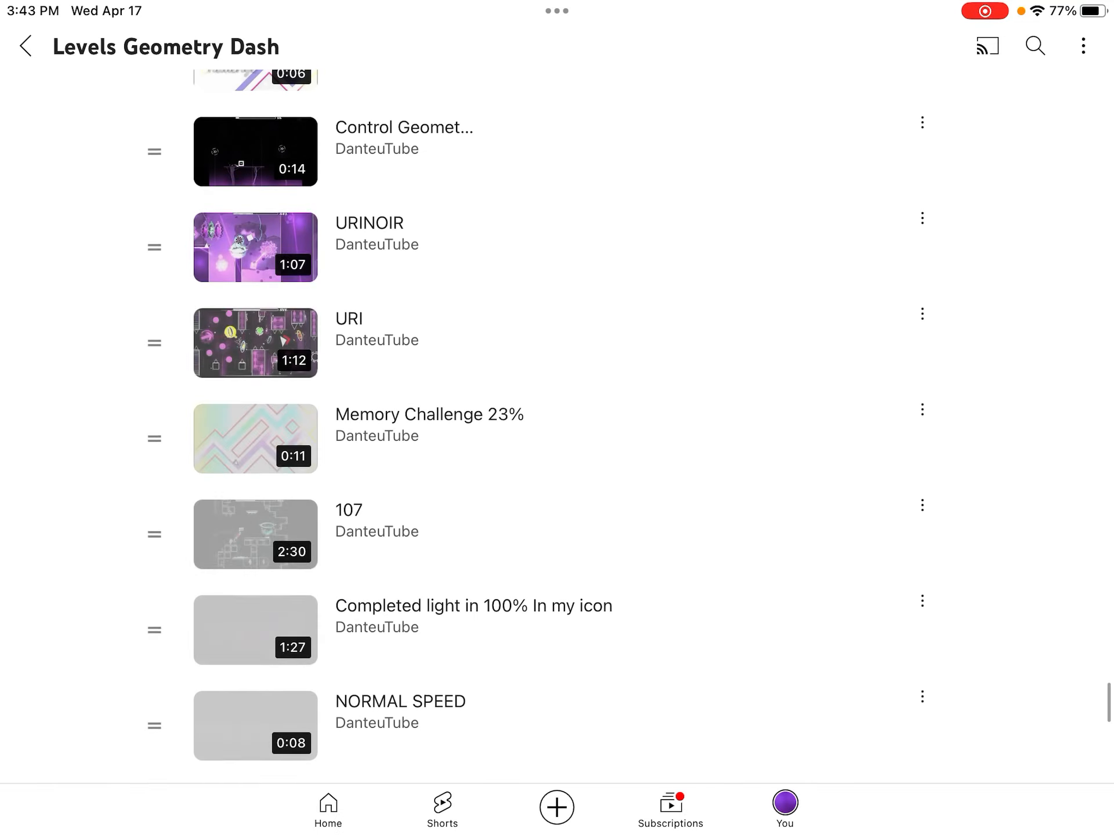
scroll("down", 3)
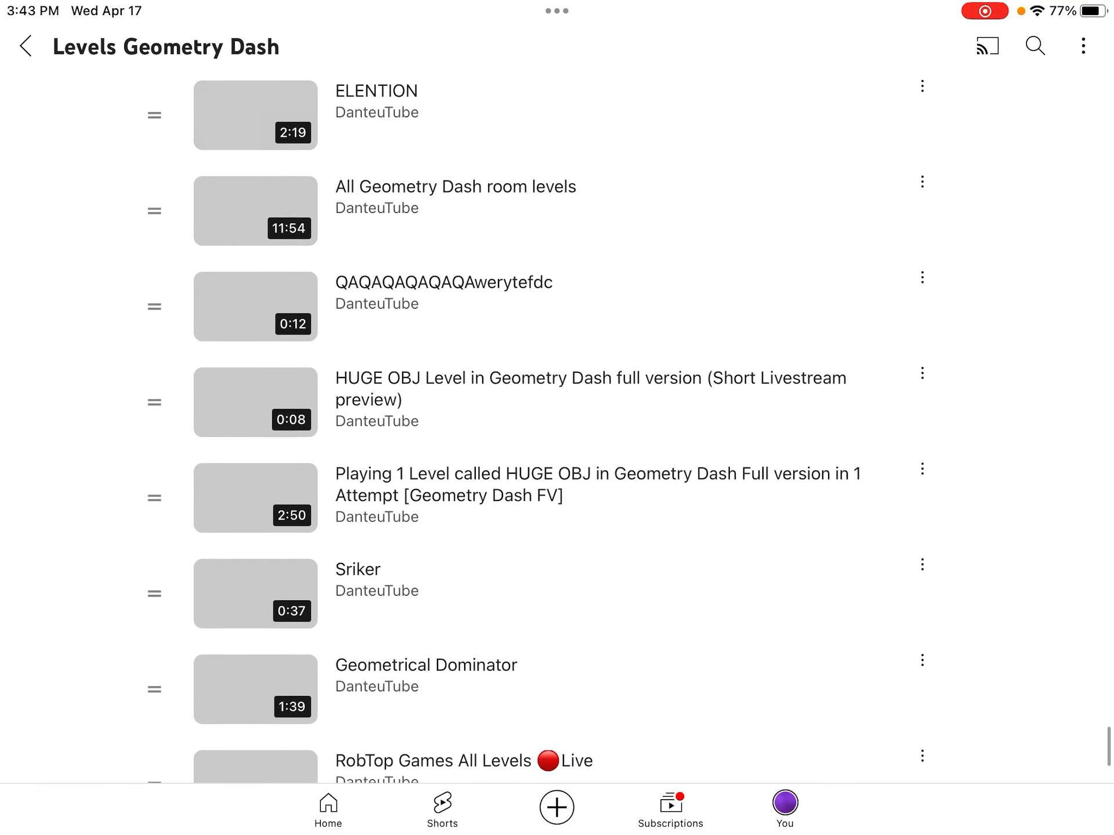
scroll("down", 3)
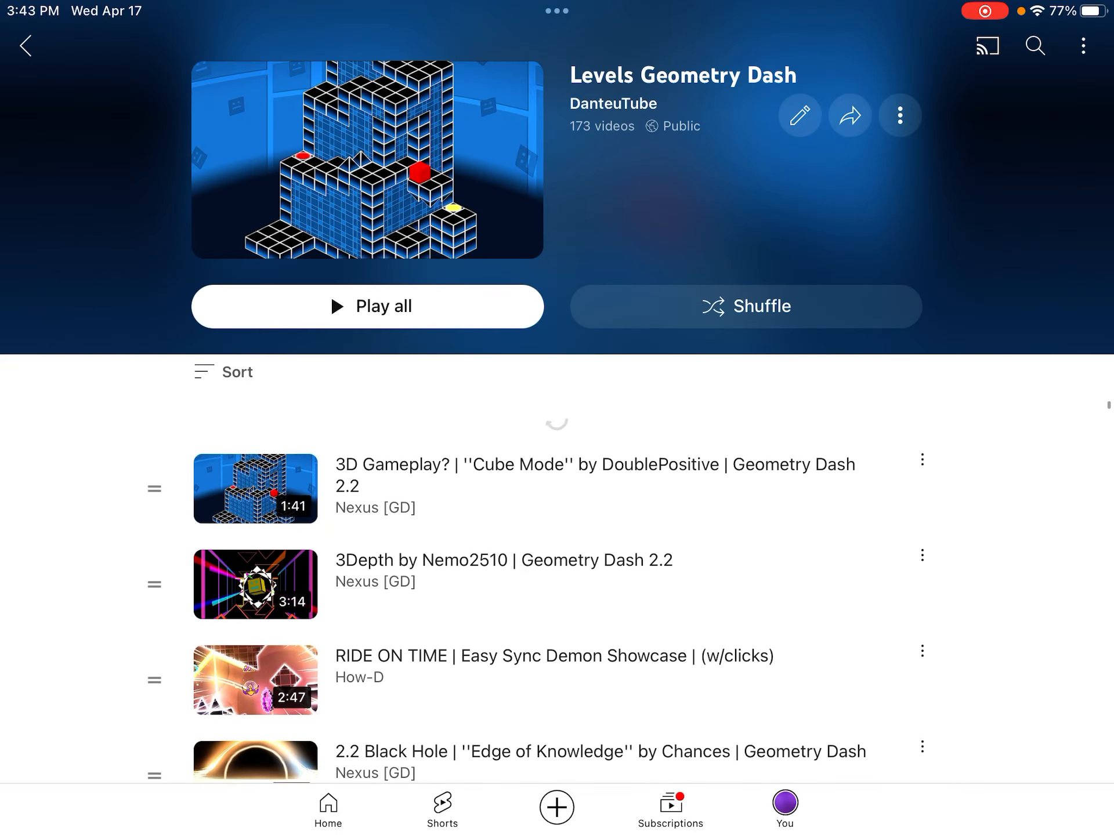
Start the first playlist video, then switch to and expand the Official Geometry Dash Trailer
left_click(255, 489)
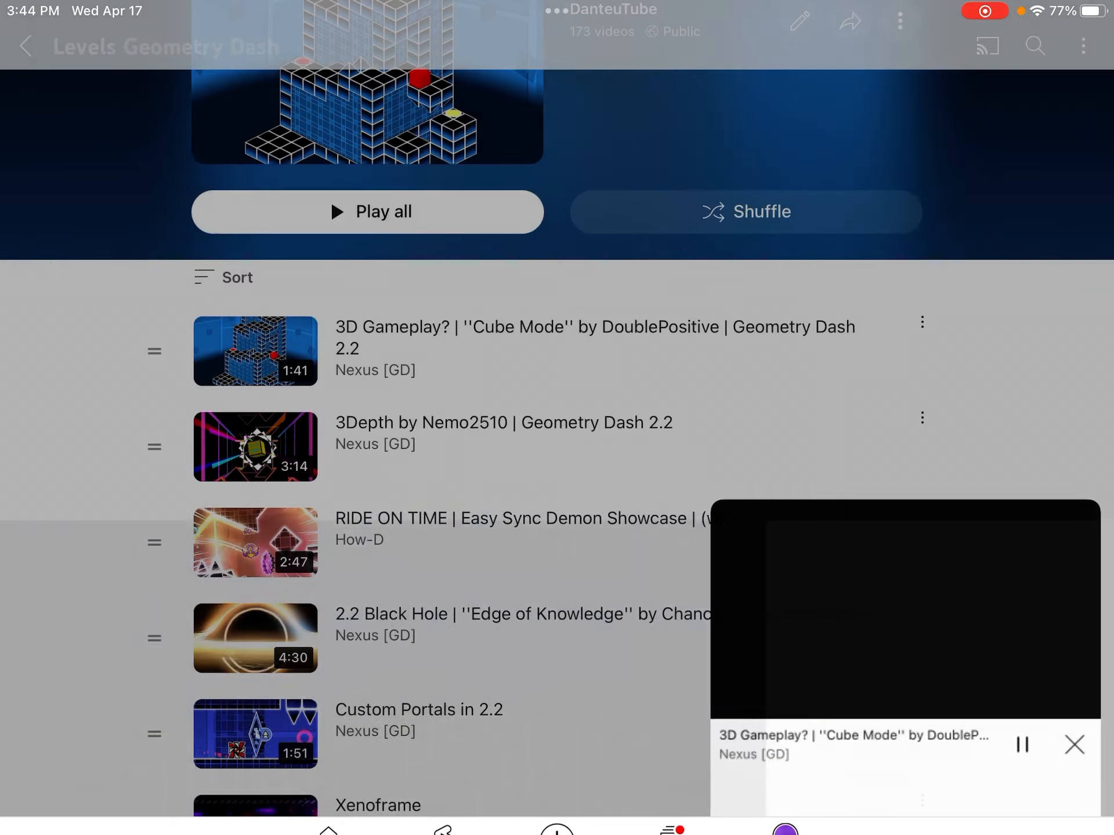
left_click(227, 277)
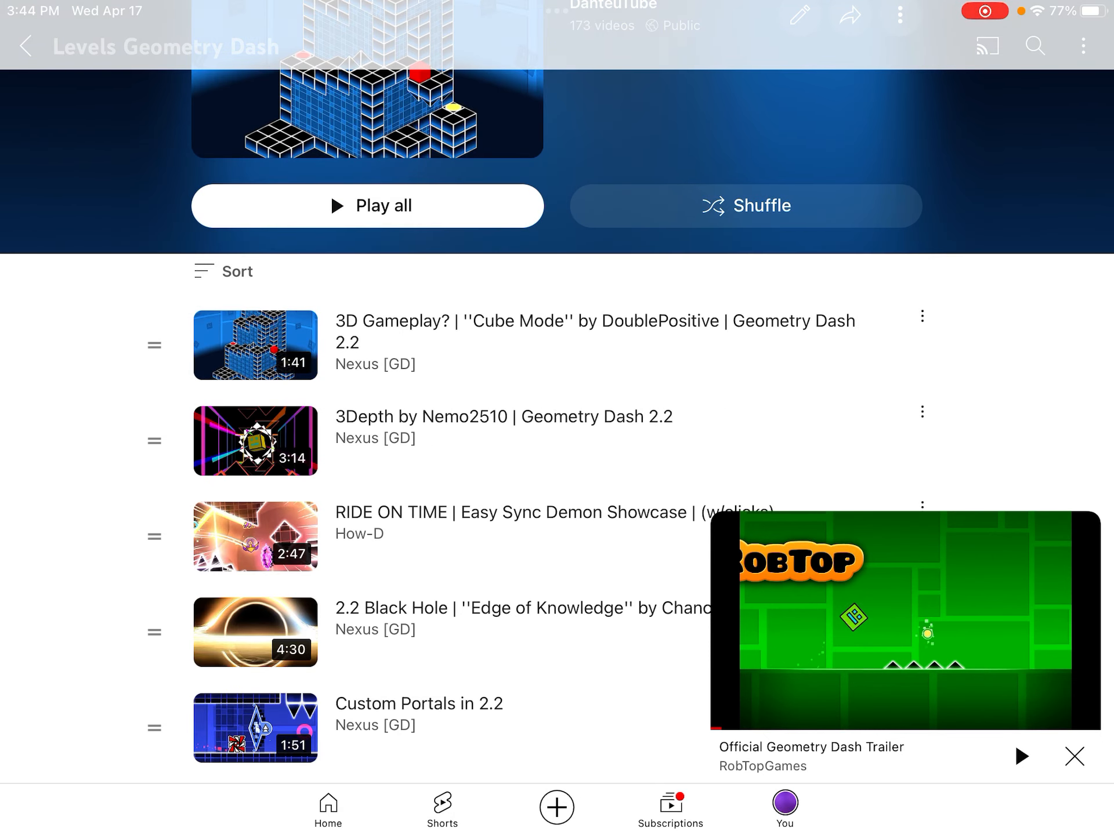
left_click(26, 45)
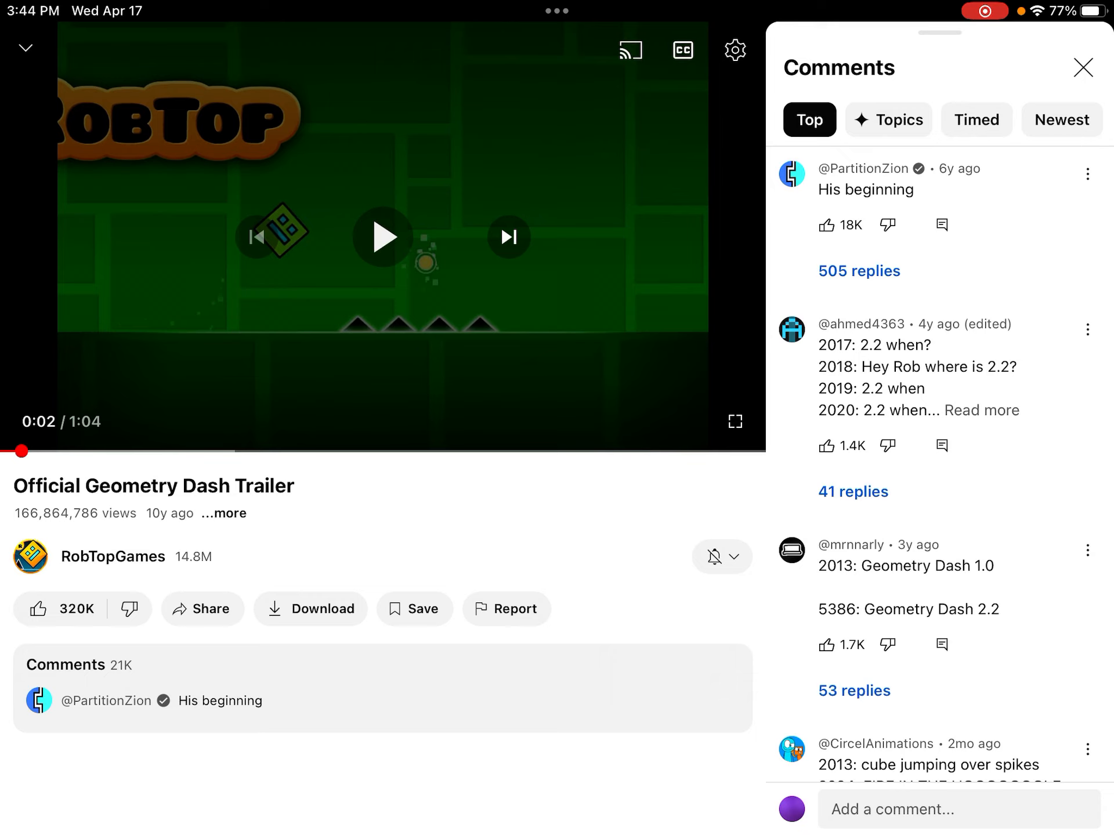
Leave the RobTopGames trailer and its comments for the Subscriptions feed
left_click(981, 410)
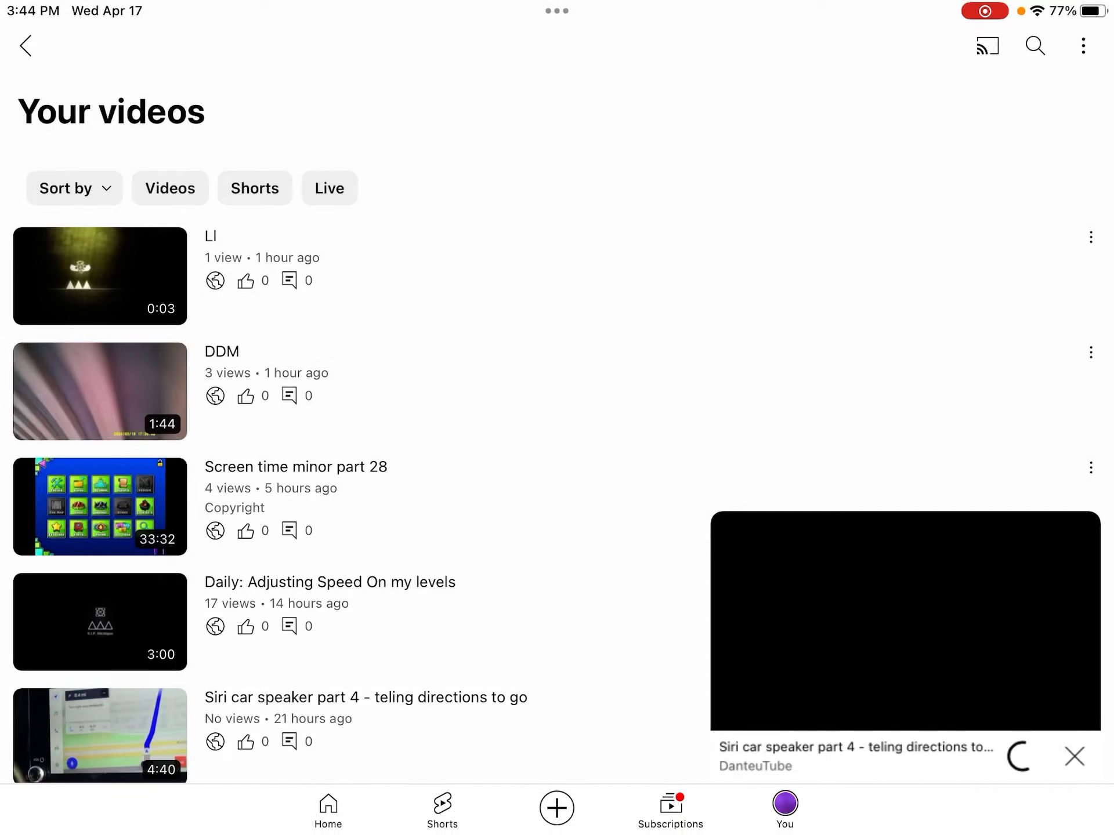
left_click(25, 46)
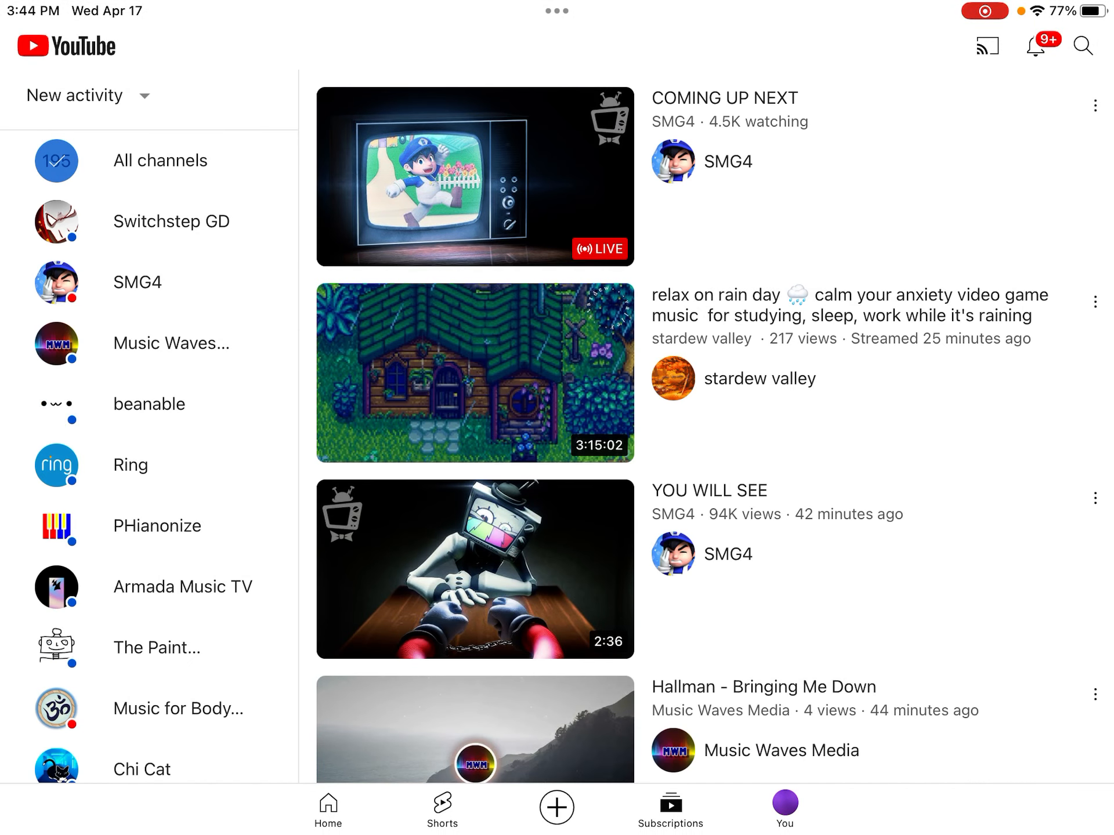